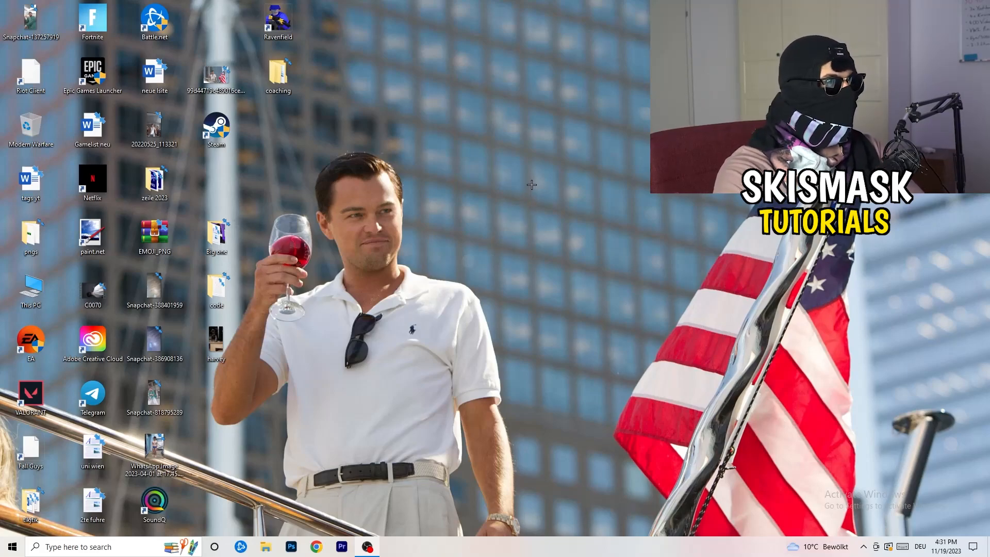
Step: Right-click empty desktop space to show the context menu listing NVIDIA Control Panel
right_click(531, 183)
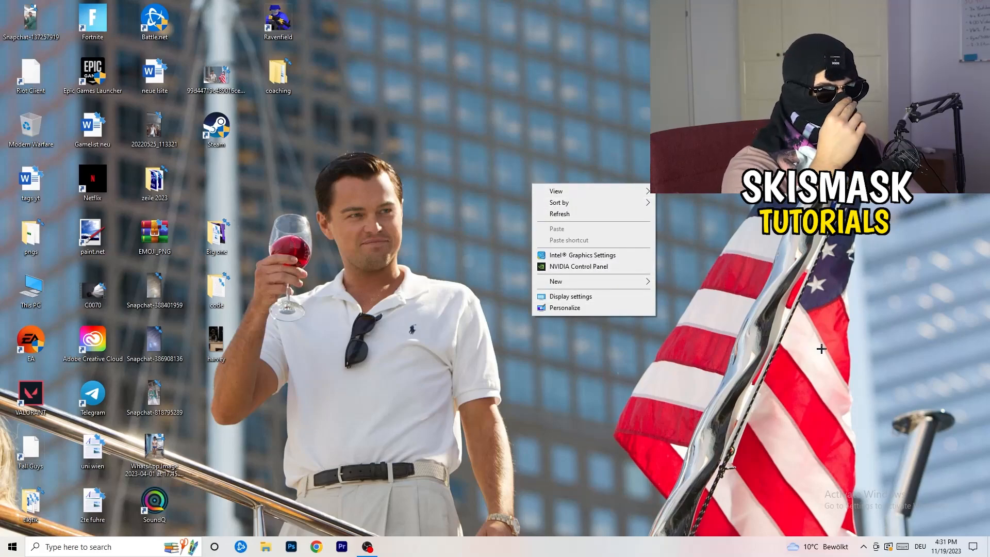
mouse_move(880, 371)
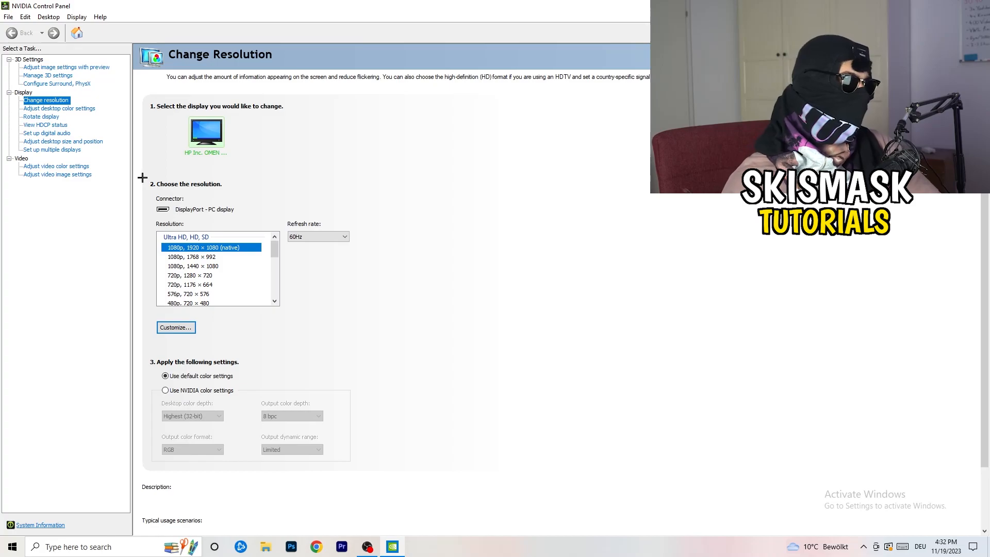
Step: Create a custom resolution entry of 1440 horizontal pixels by 1040 vertical lines at 60 Hz
left_click(176, 327)
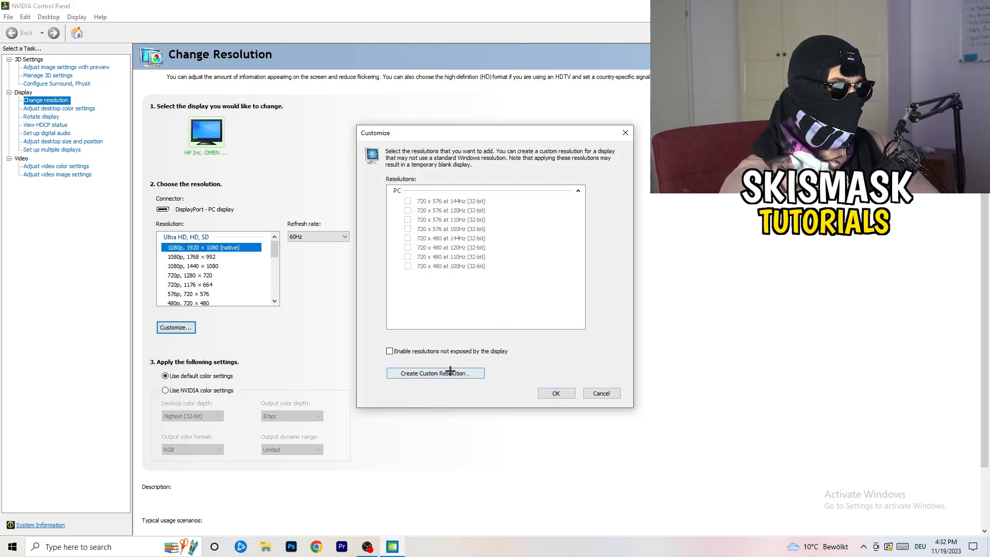
left_click(434, 372)
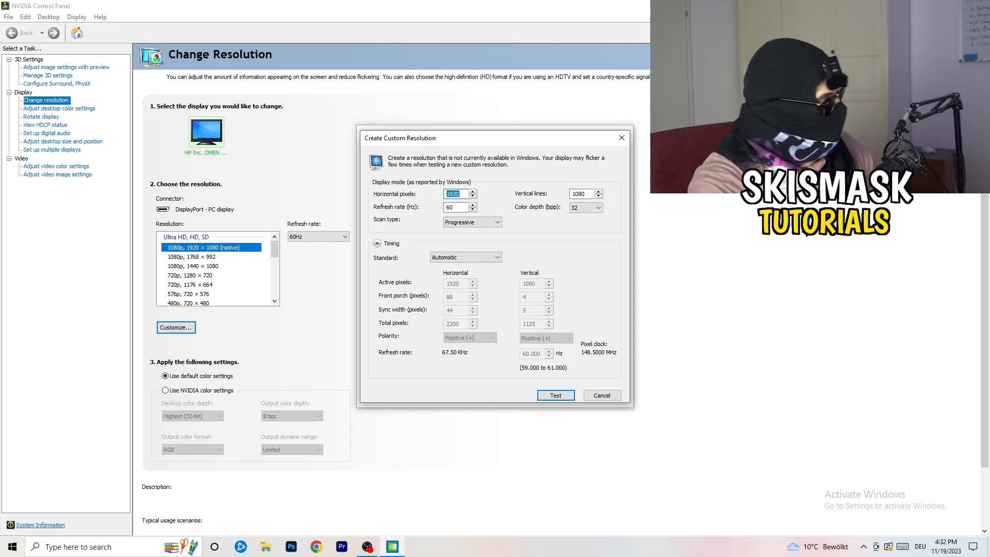
type("1140")
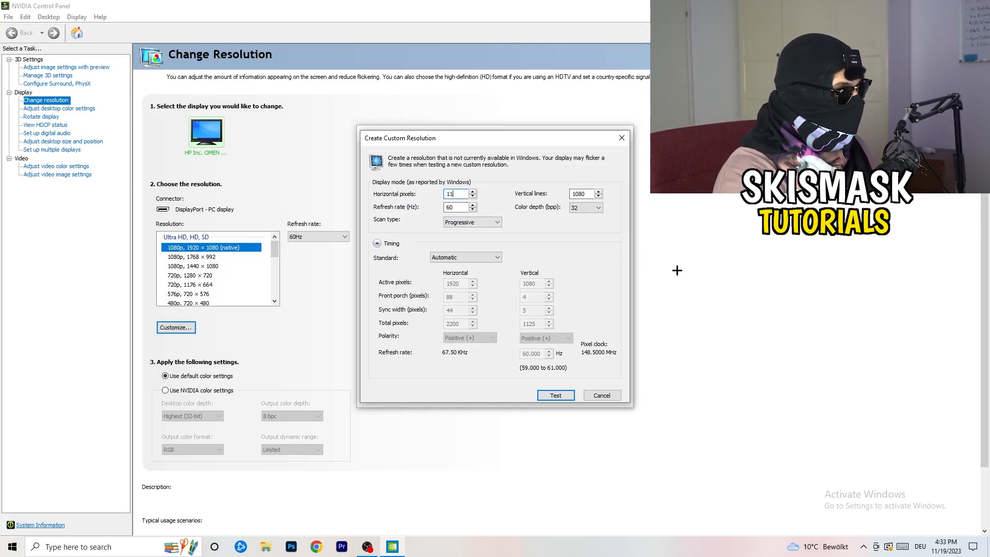
type("440")
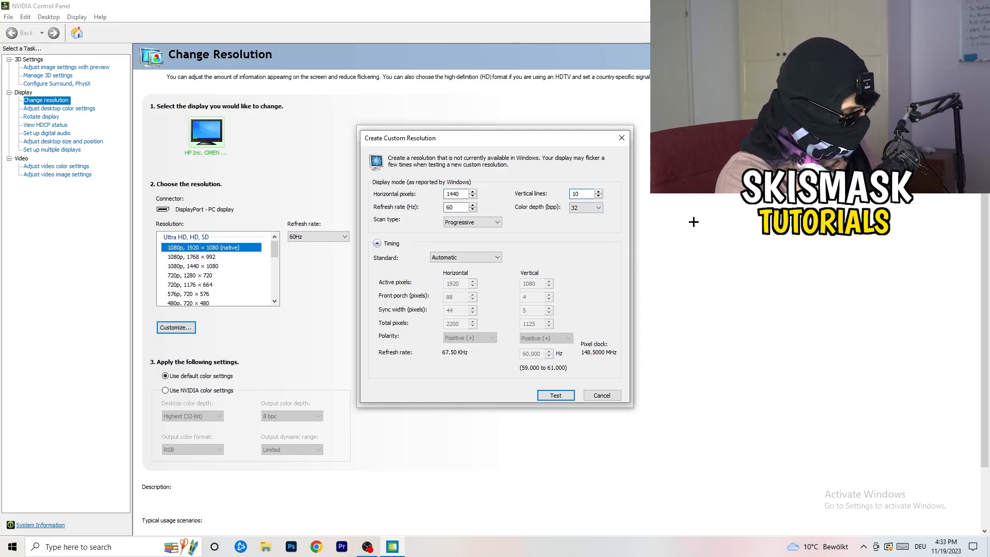
type("1040")
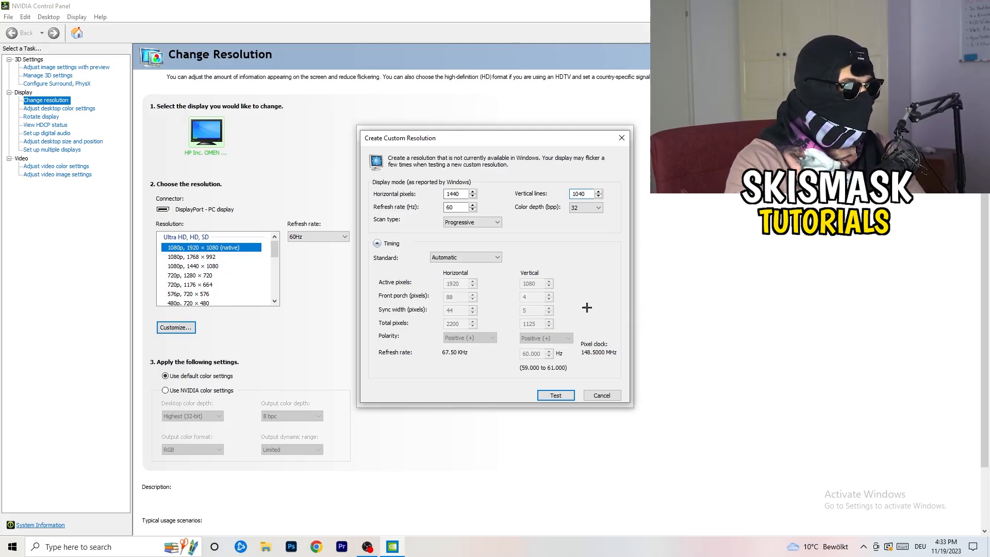
Step: Keep Progressive scan and set the Timing Standard to CVT reduced blank
left_click(471, 222)
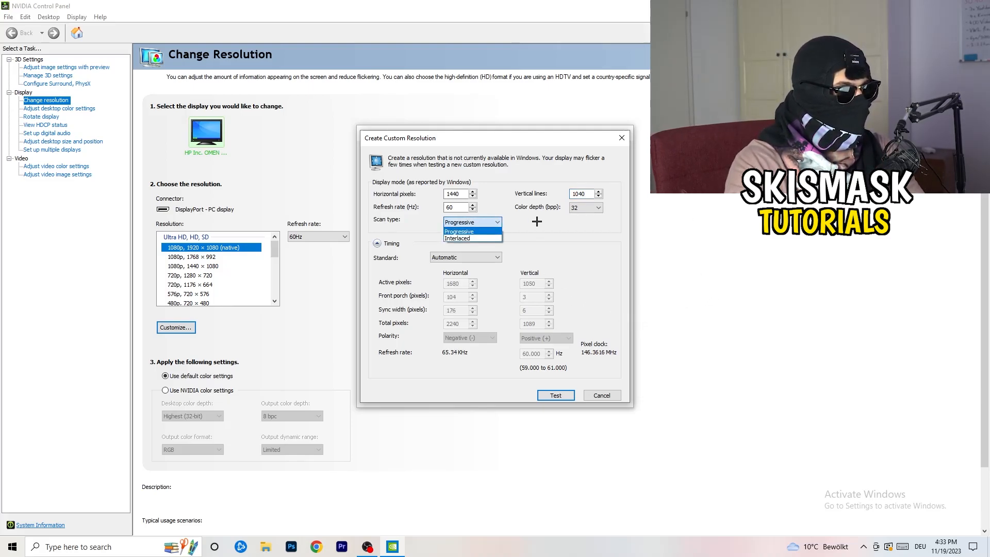
left_click(465, 257)
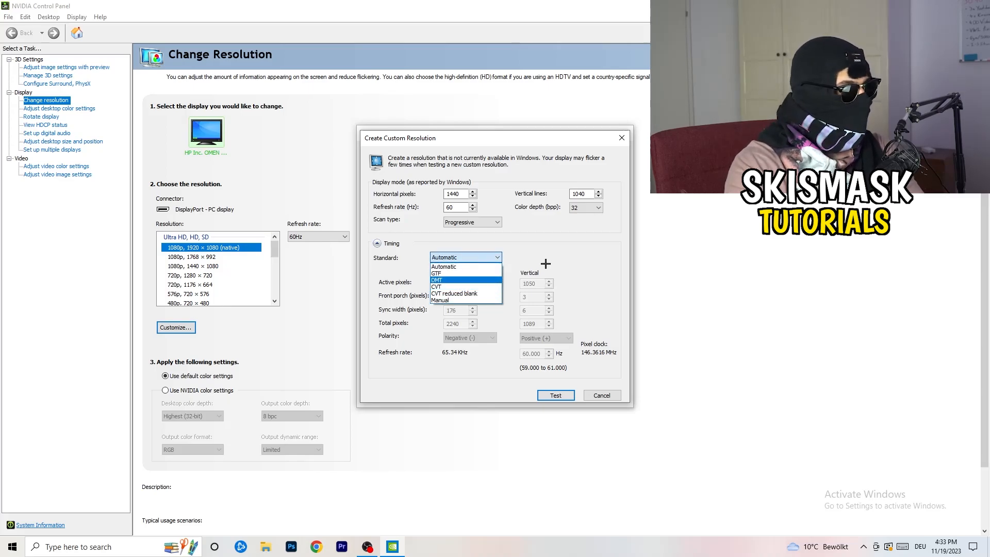
left_click(465, 257)
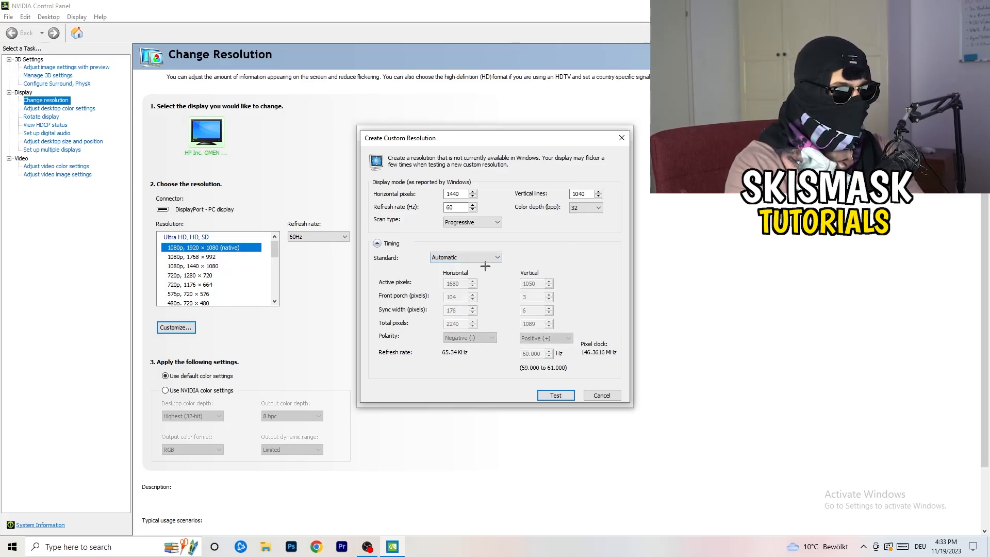
left_click(464, 257)
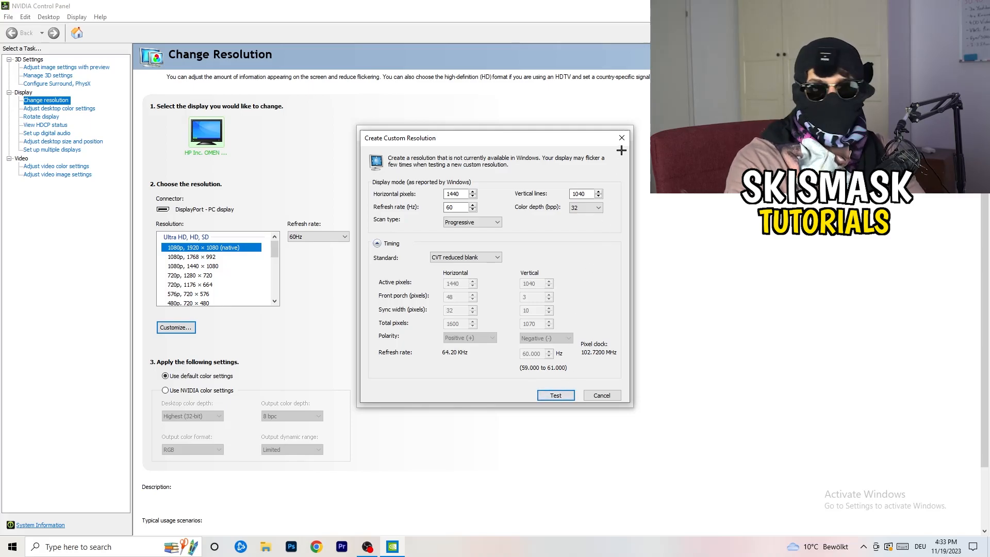
mouse_move(622, 137)
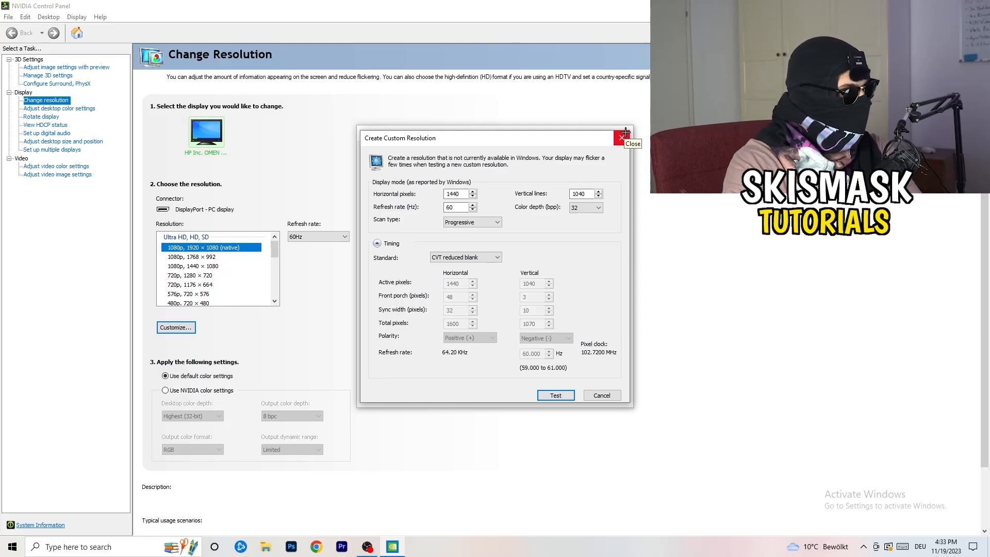
Step: Close NVIDIA Control Panel and launch Windows Settings from the Start menu
left_click(622, 138)
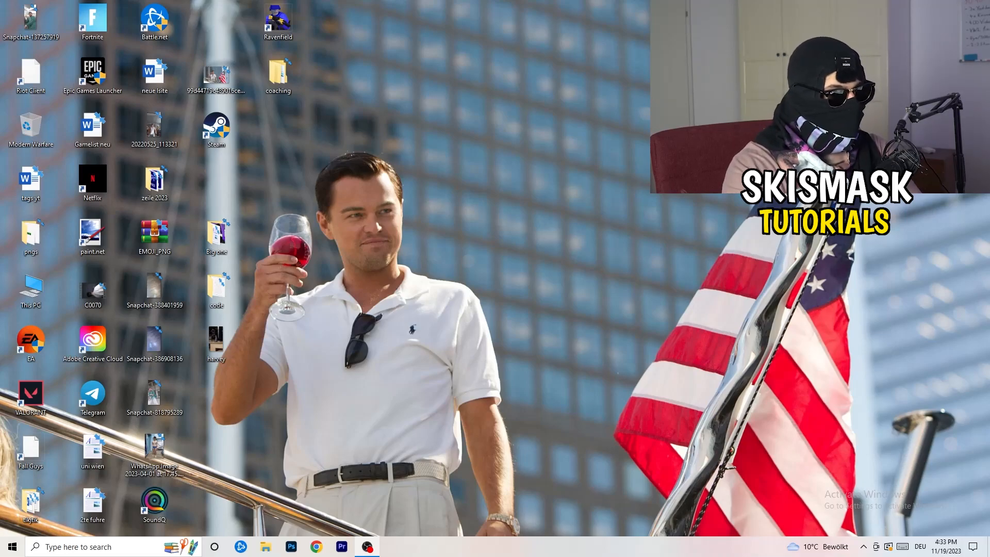
left_click(12, 546)
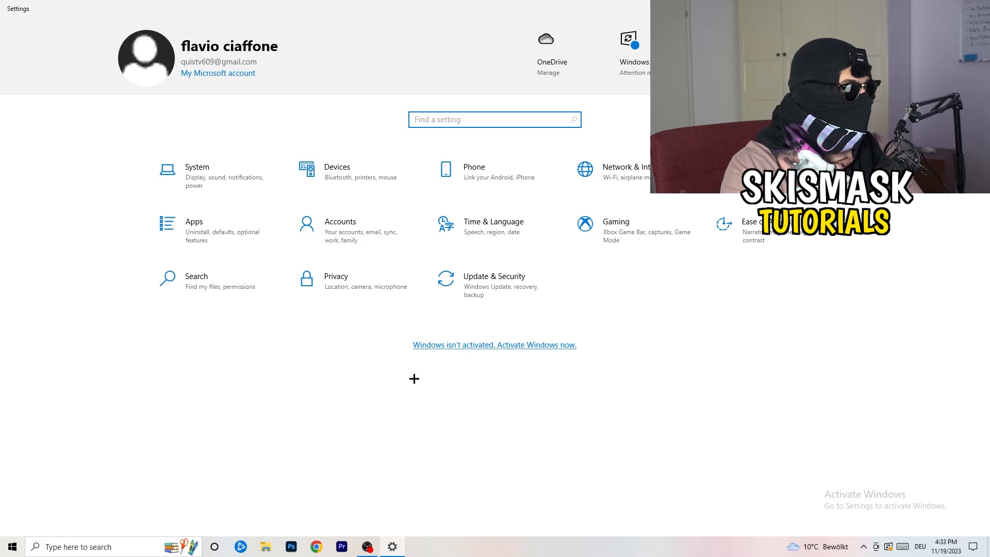
left_click(197, 171)
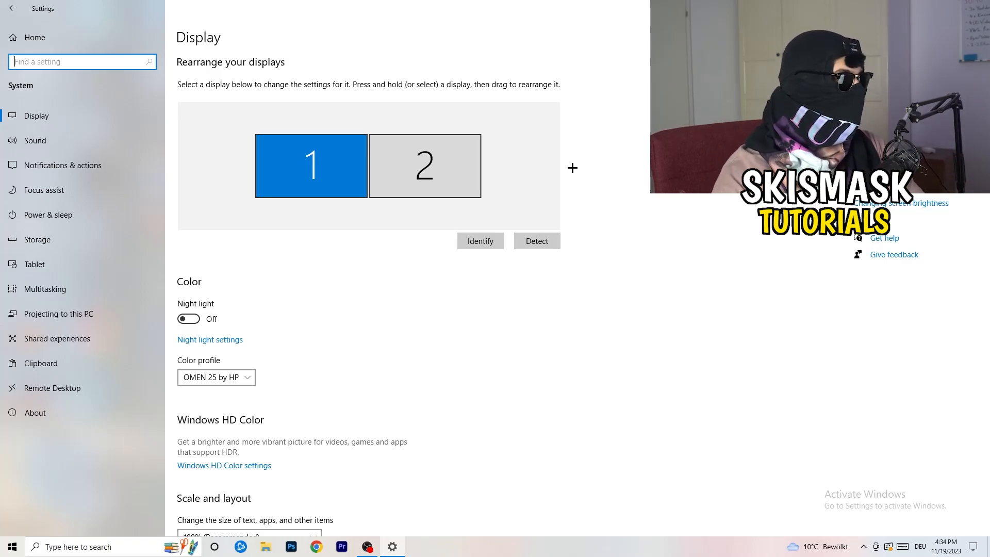
scroll("down", 3)
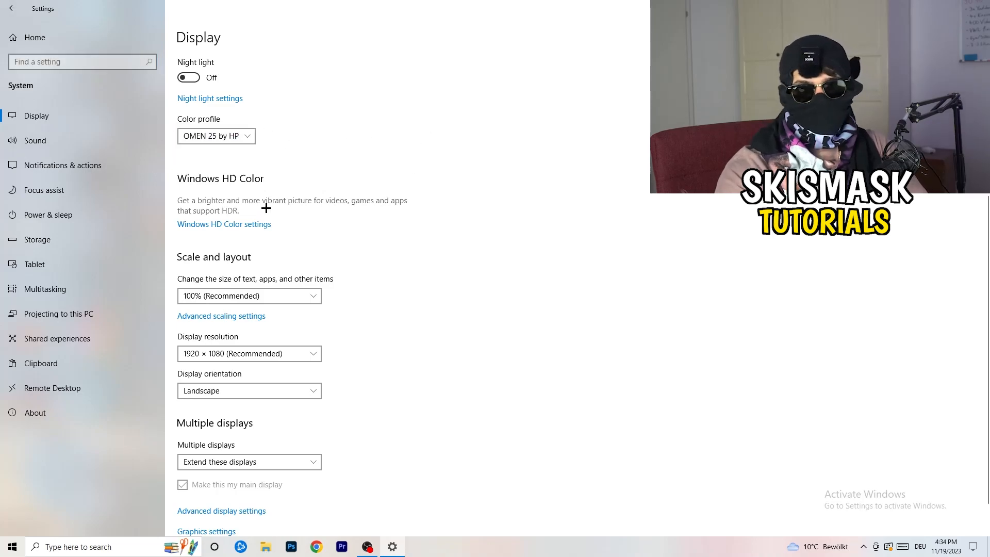
scroll("down", 3)
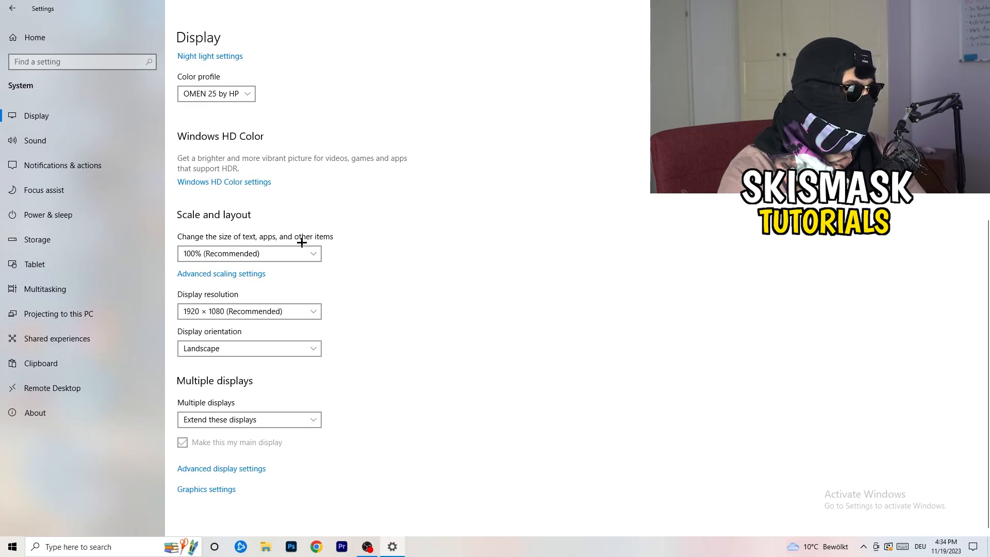
left_click(248, 253)
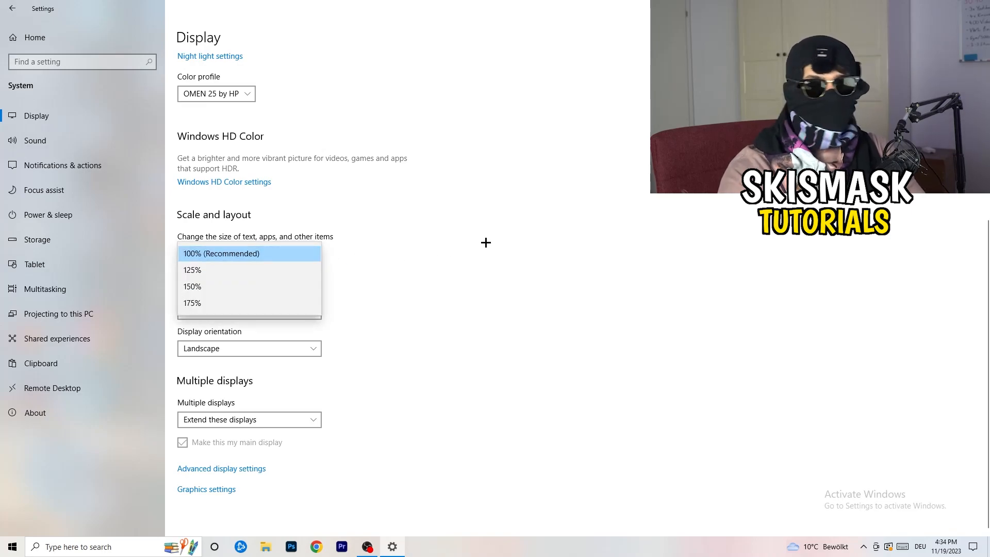
left_click(249, 254)
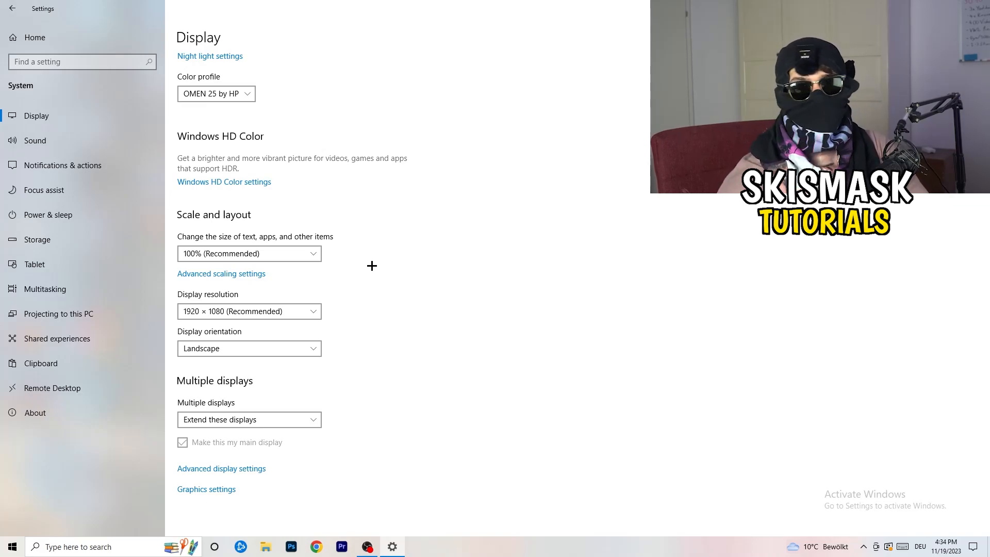
mouse_move(254, 338)
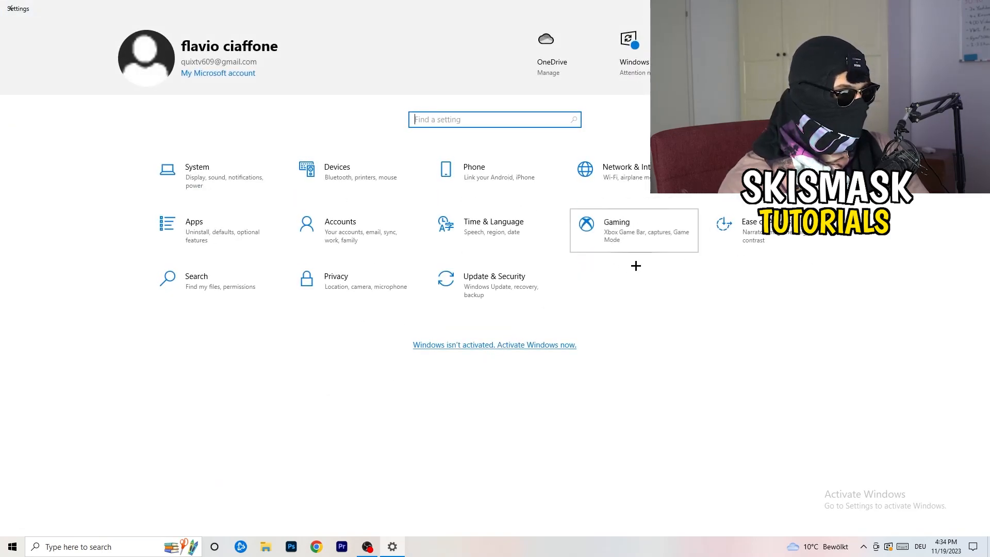
Step: Open the Gaming section and switch Xbox Game Bar off
left_click(616, 222)
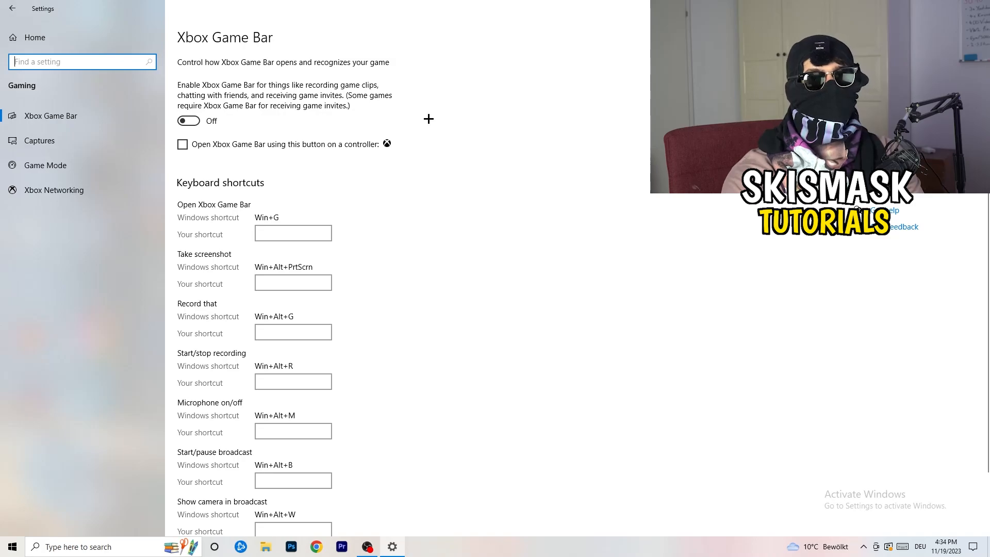
mouse_move(561, 111)
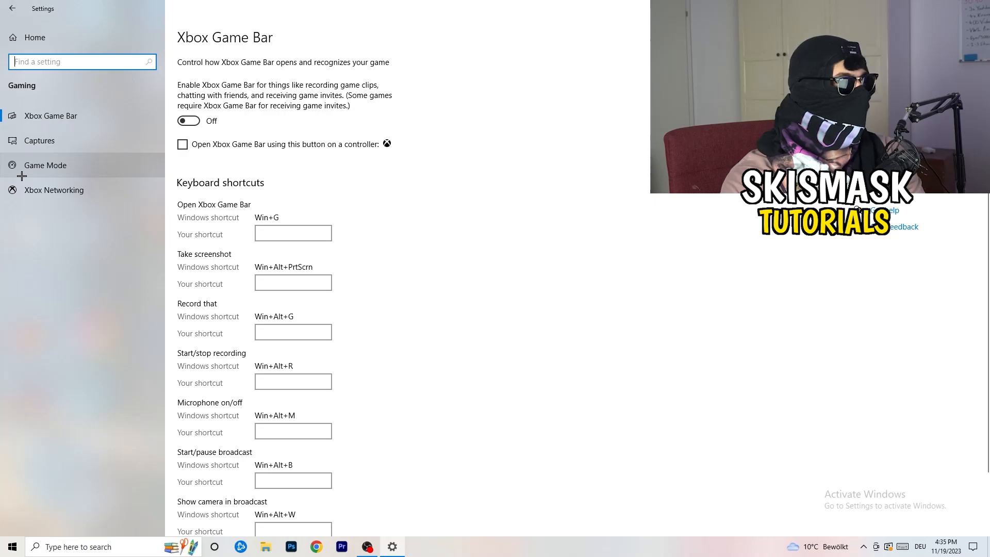
Step: Open Game Mode in the sidebar, then close the Settings window
left_click(45, 165)
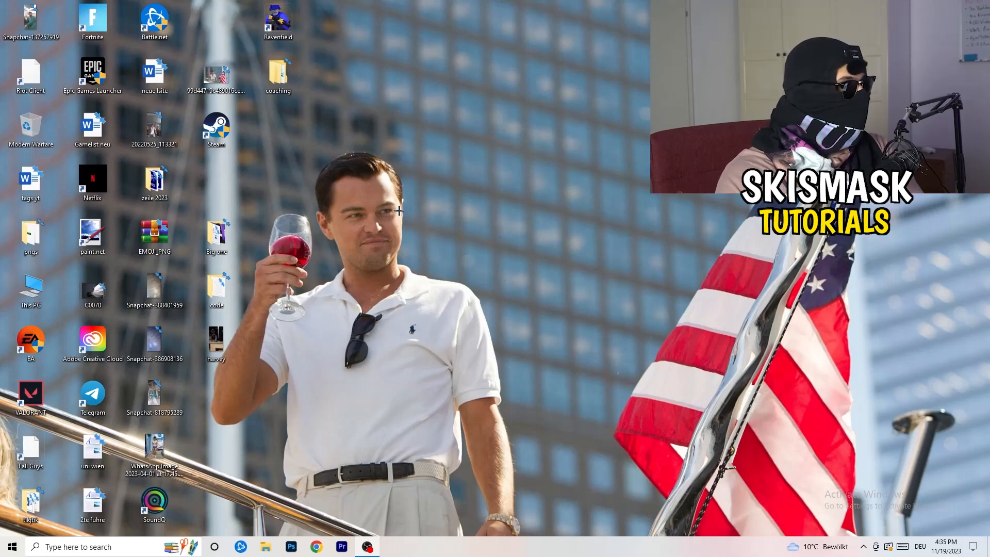
Step: Open the Steam shortcut's Properties window and move it higher on screen
left_click(216, 129)
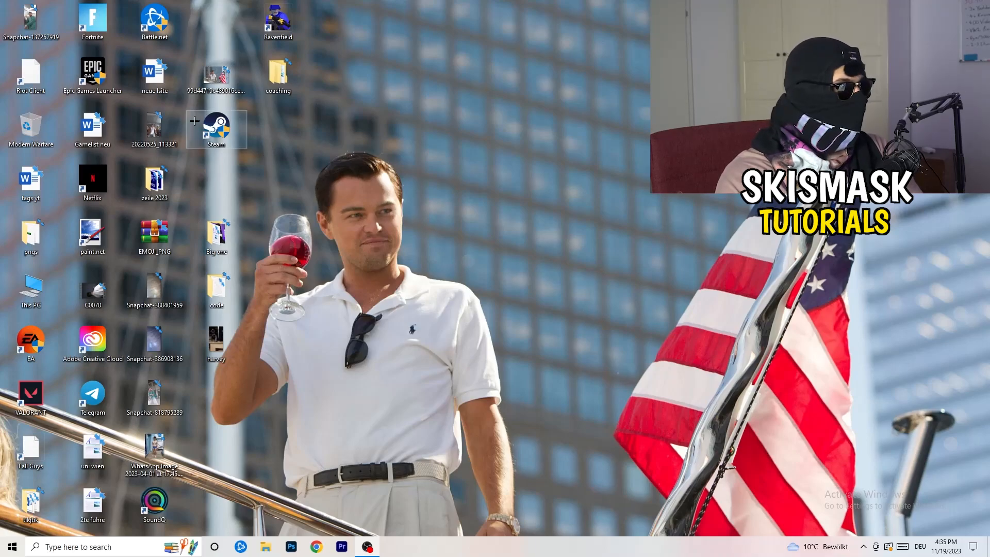
right_click(217, 129)
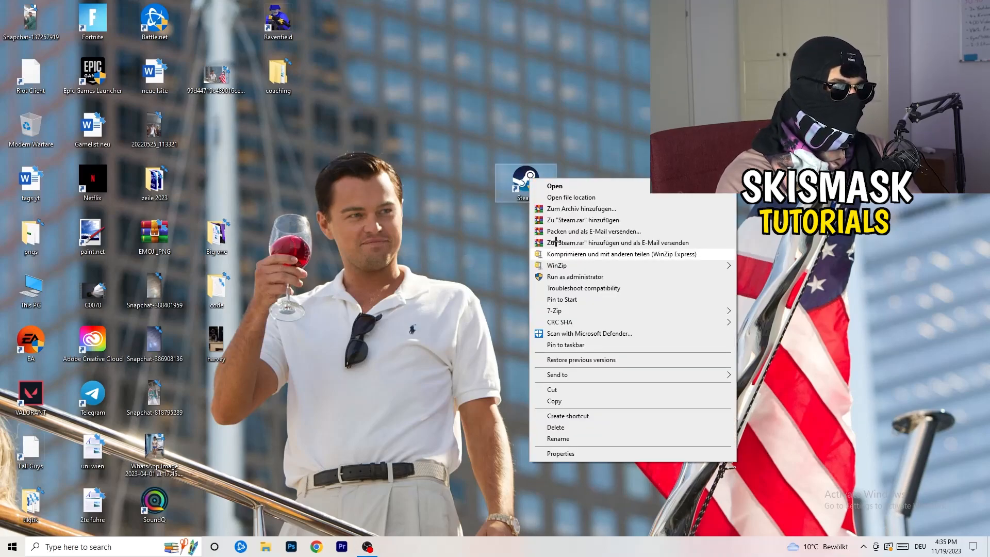
mouse_move(568, 416)
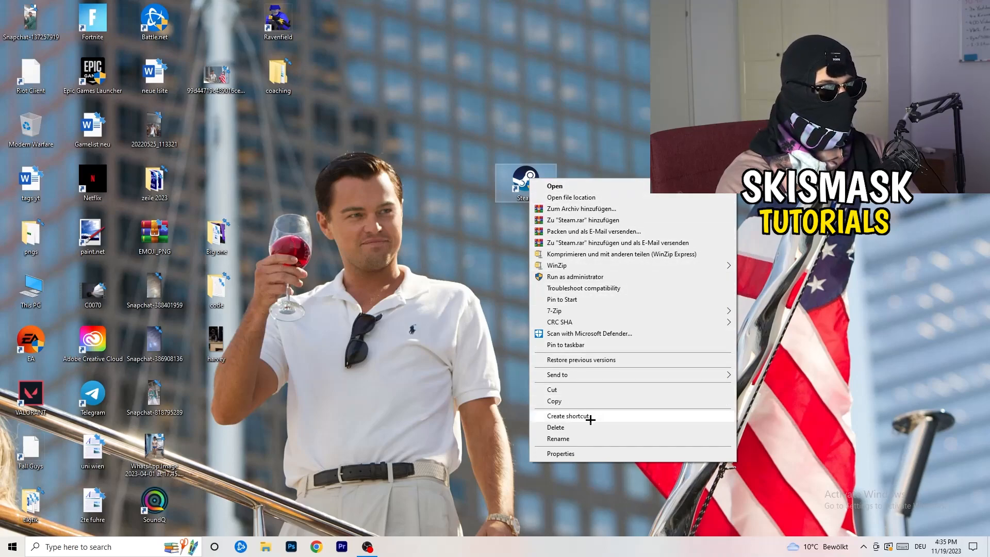
left_click(560, 453)
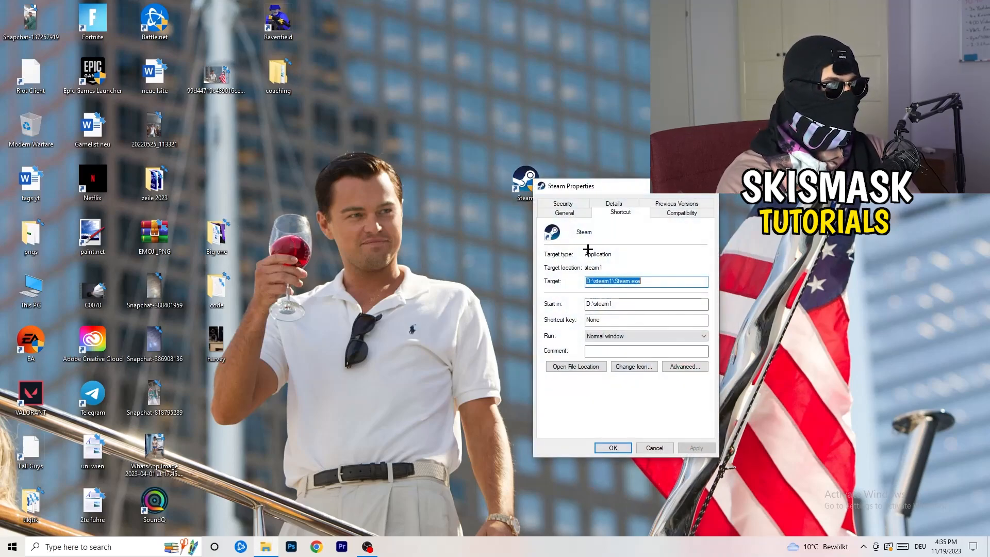
left_click_drag(569, 186, 429, 113)
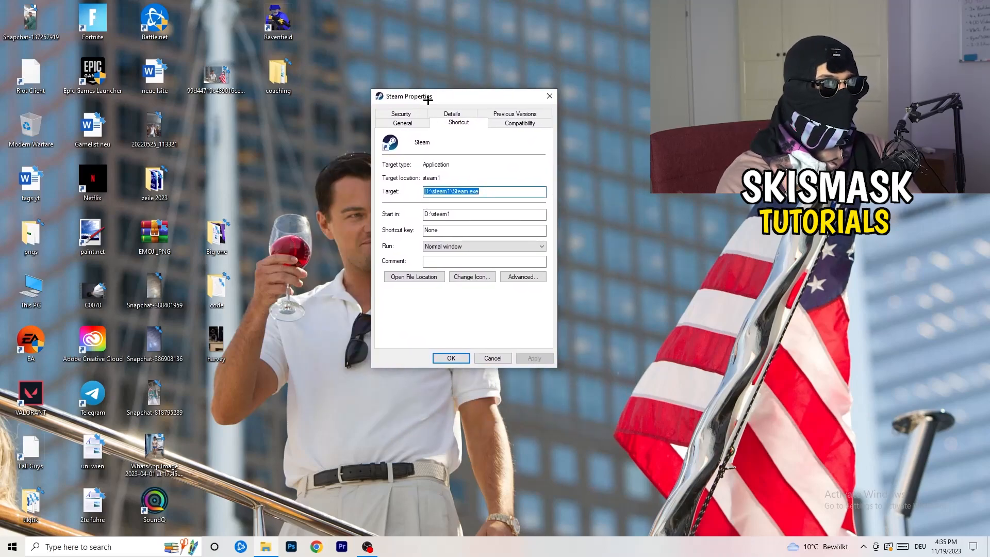
Step: Enable Windows 8 compatibility mode and Run as administrator for Steam, then confirm with OK
left_click(519, 123)
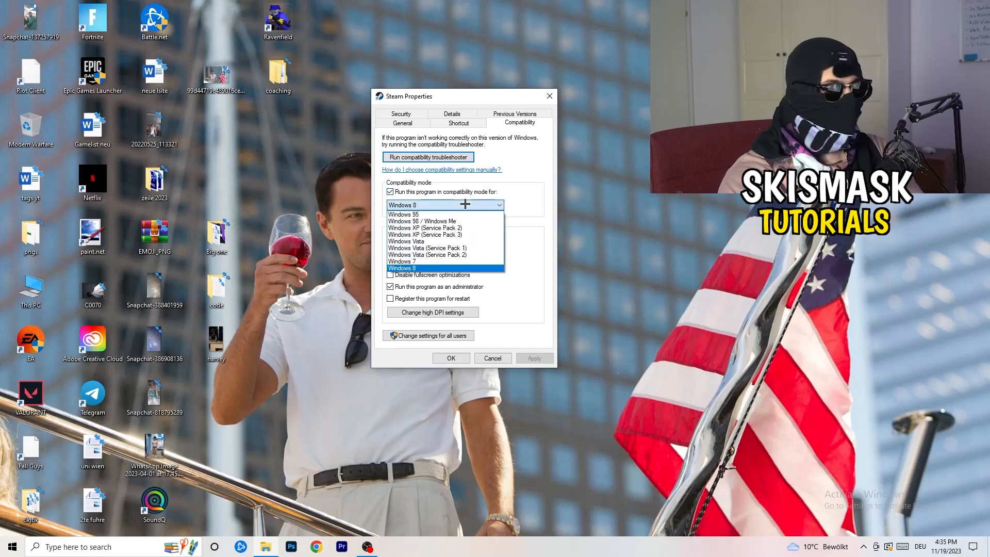
mouse_move(549, 197)
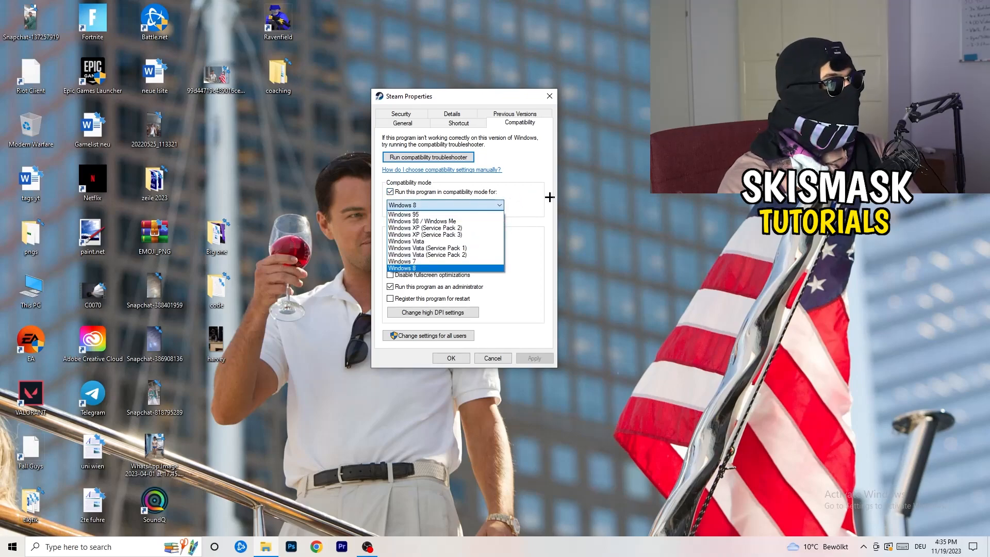
left_click(402, 267)
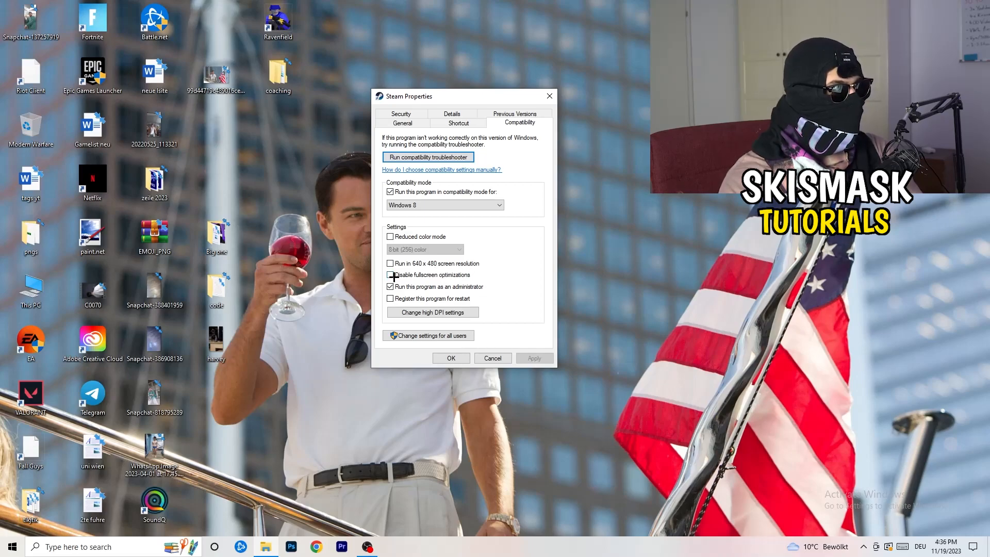
left_click(390, 275)
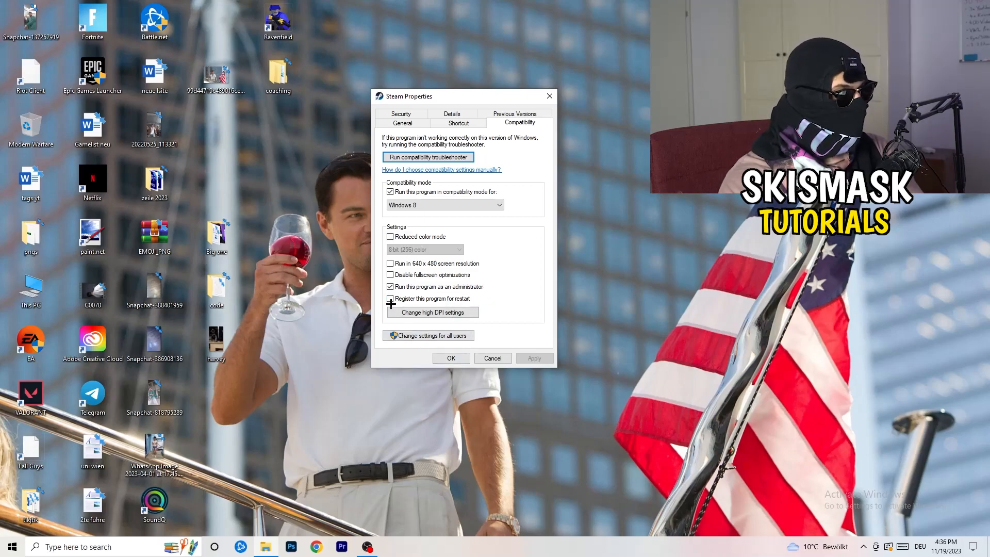
left_click(390, 298)
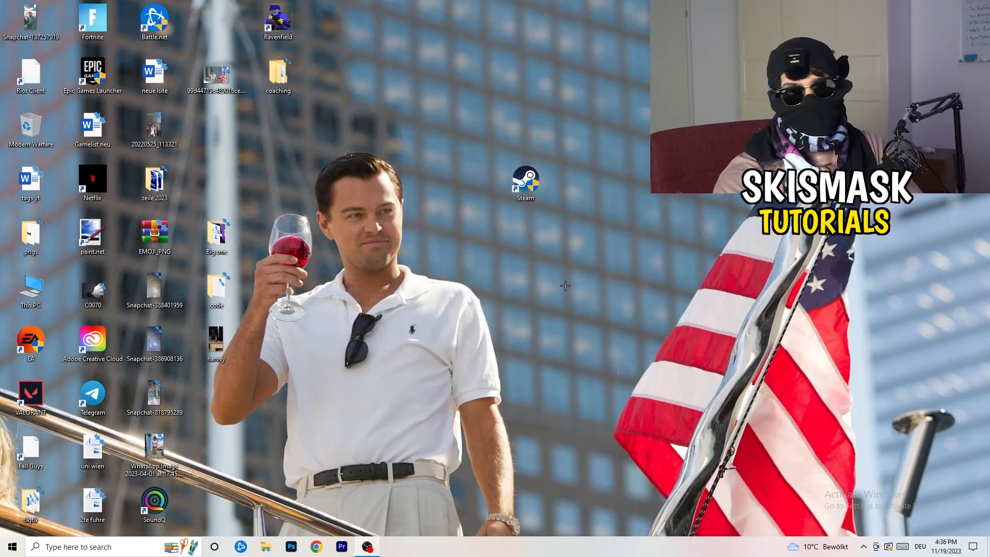
mouse_move(557, 282)
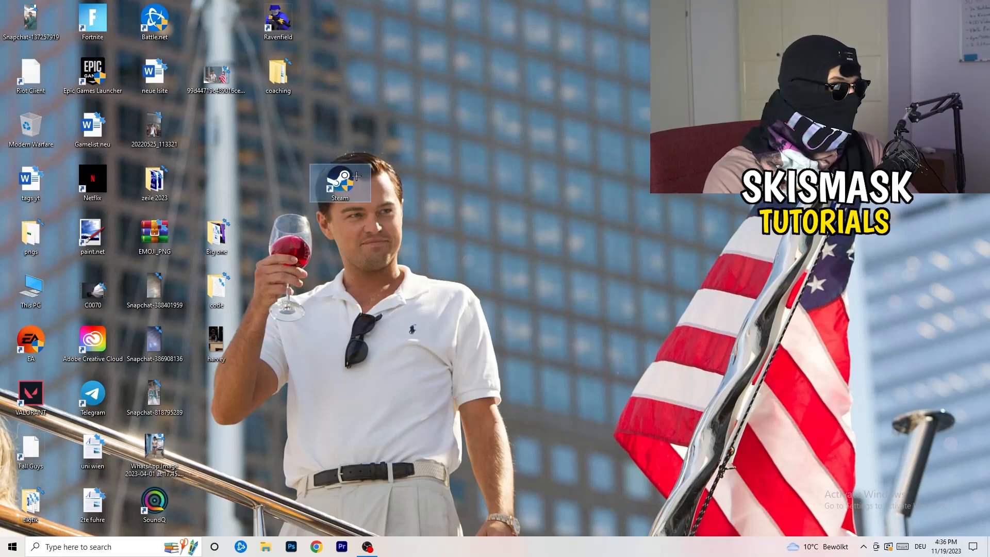
Step: Reopen the Steam shortcut's Properties to check the settings, then close the dialog
right_click(340, 183)
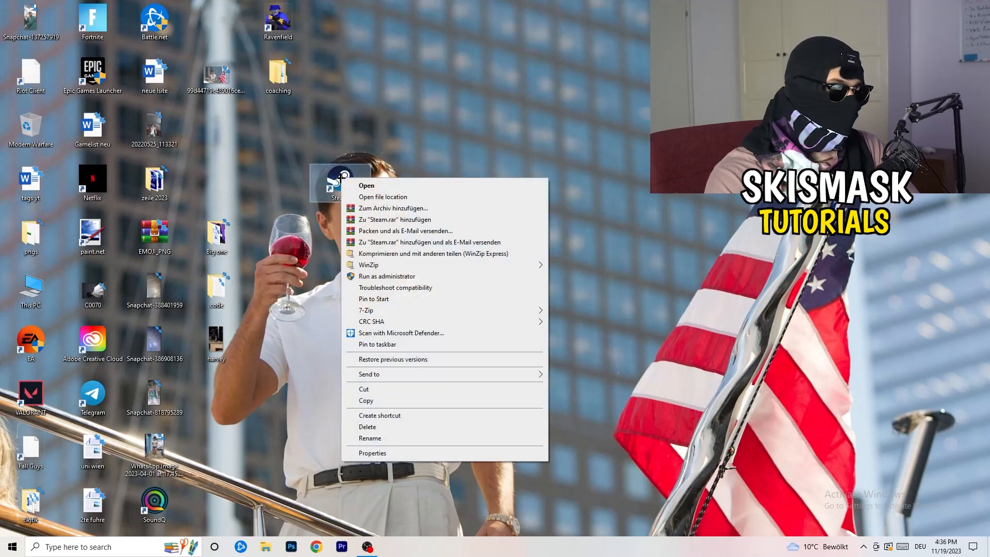
left_click(372, 453)
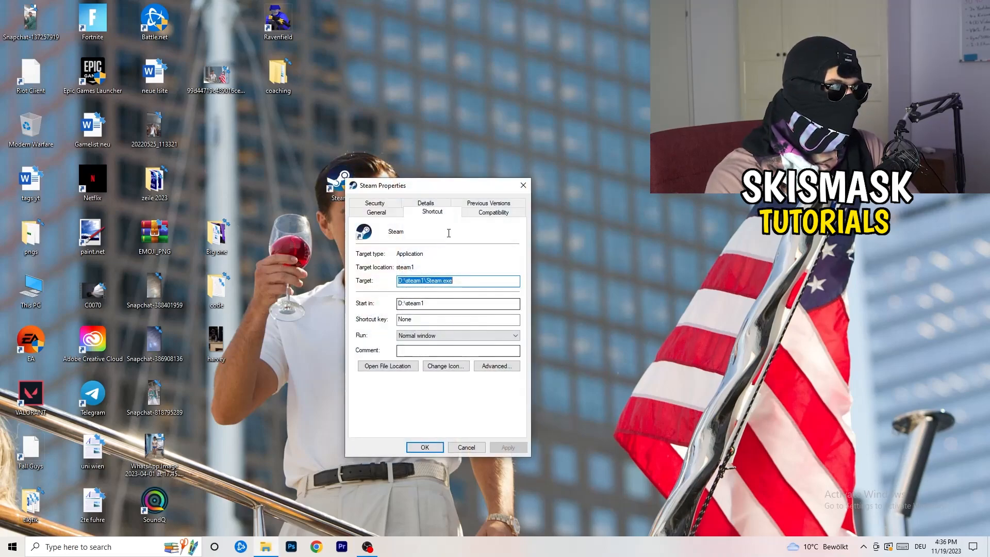
left_click(493, 212)
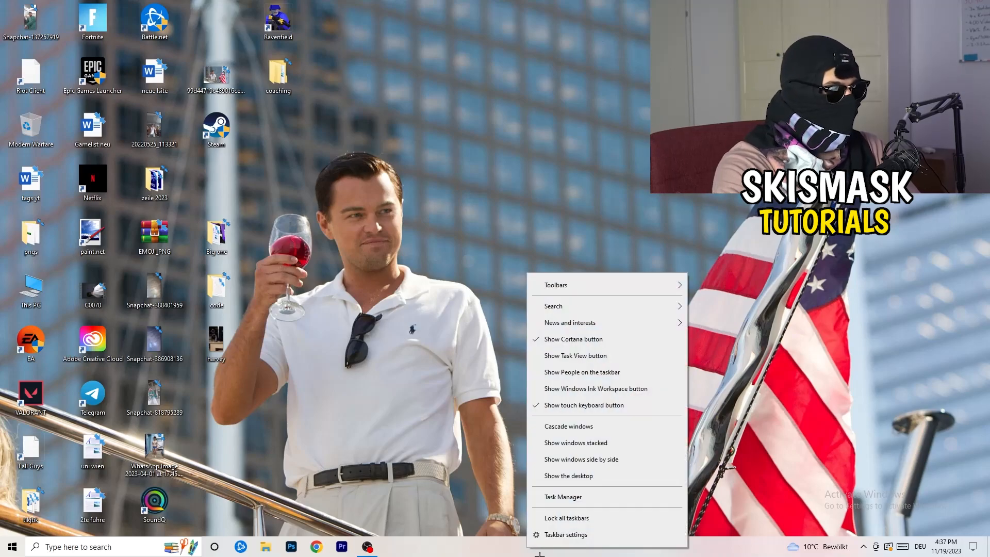
Step: Launch Task Manager from the taskbar context menu
left_click(580, 538)
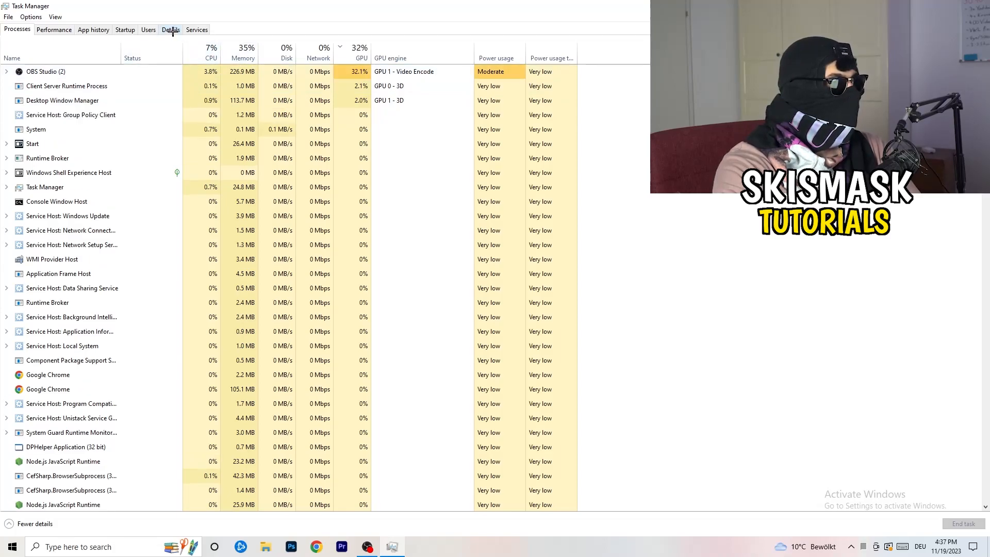
Step: Switch Task Manager to the Details list of running executables with PIDs and status
left_click(170, 29)
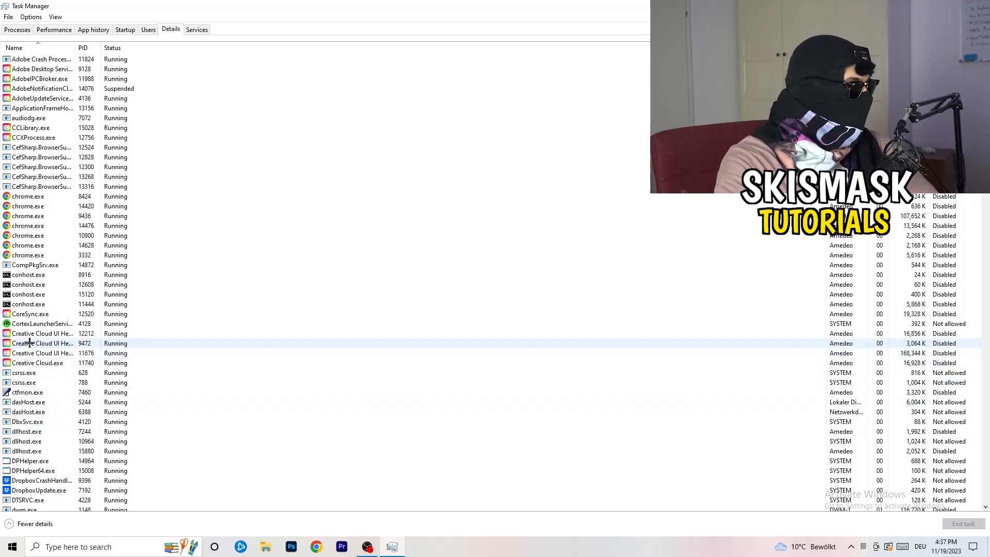
Step: Bring up the context menu for the Creative Cloud UI Helper process (PID 9472) to reach its priority levels
right_click(42, 343)
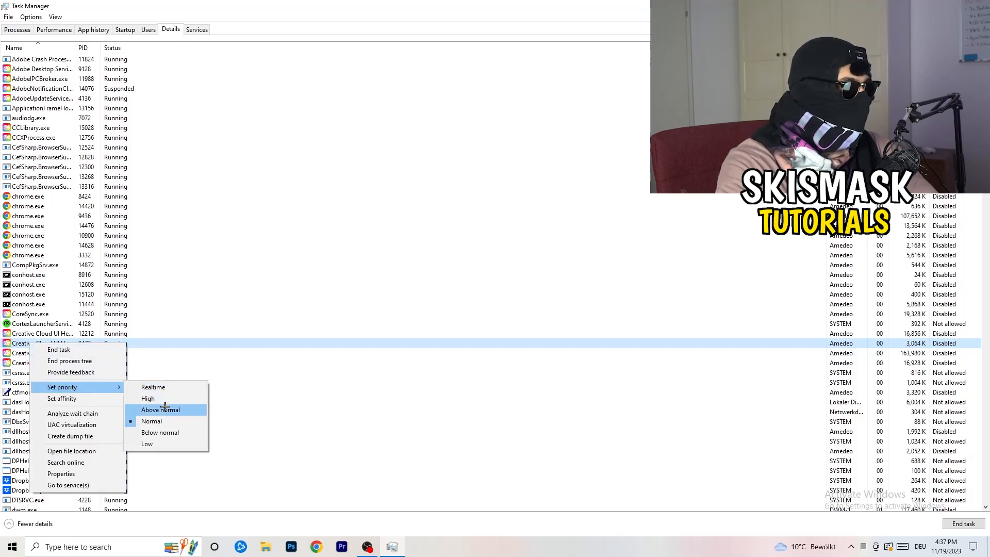
mouse_move(148, 398)
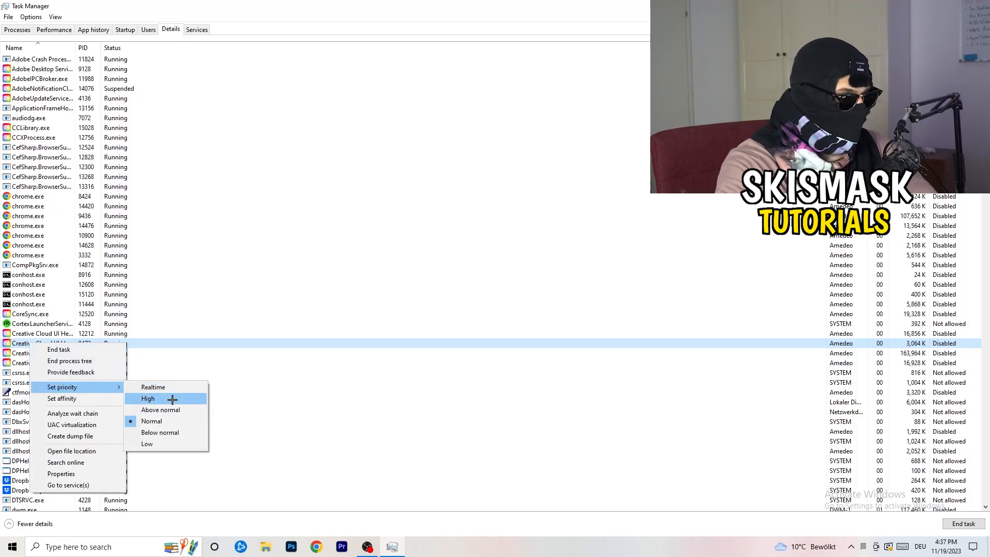
mouse_move(439, 290)
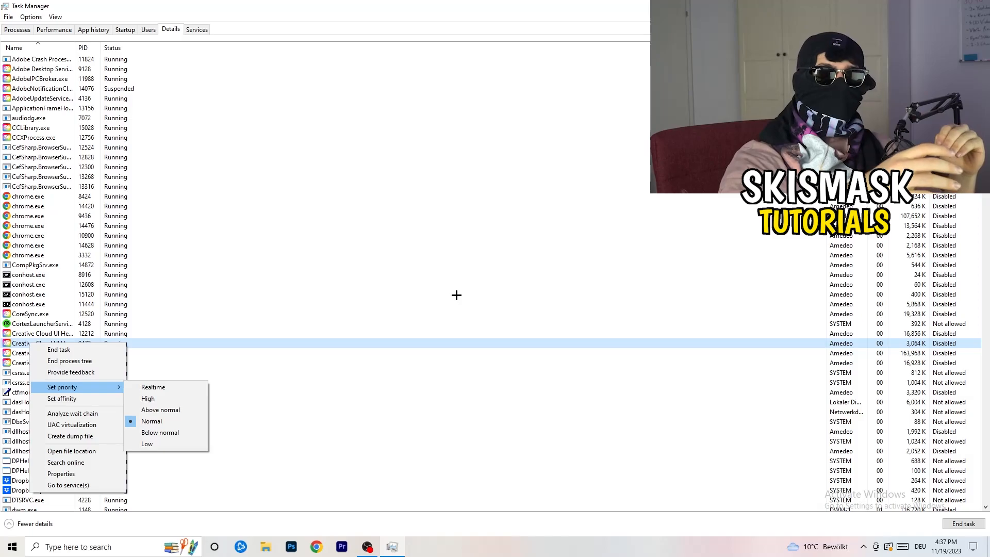
mouse_move(472, 300)
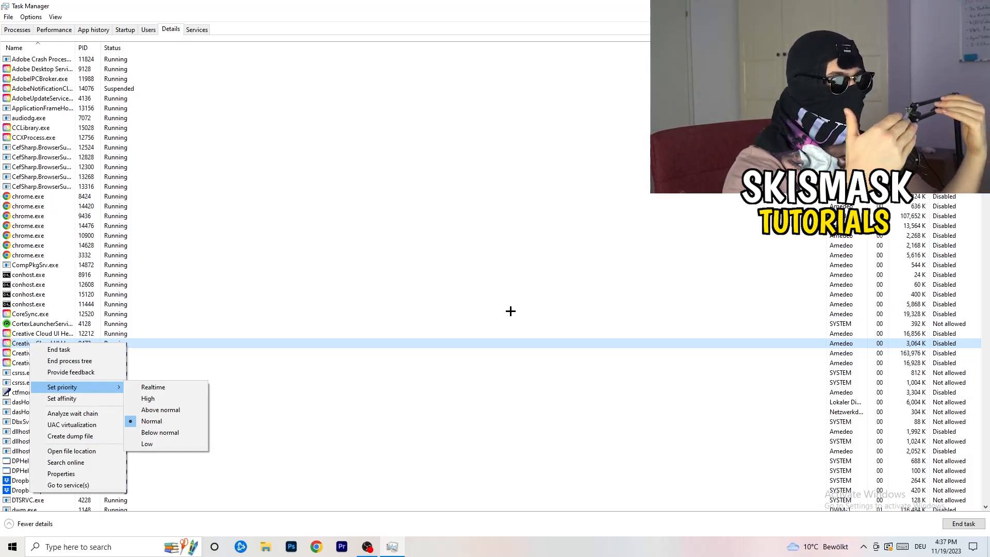
mouse_move(517, 313)
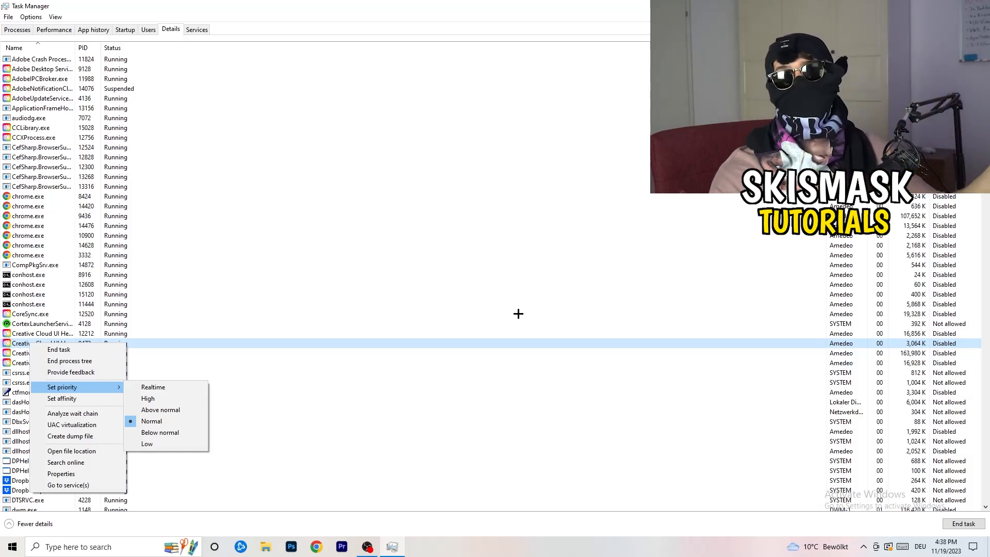
mouse_move(525, 316)
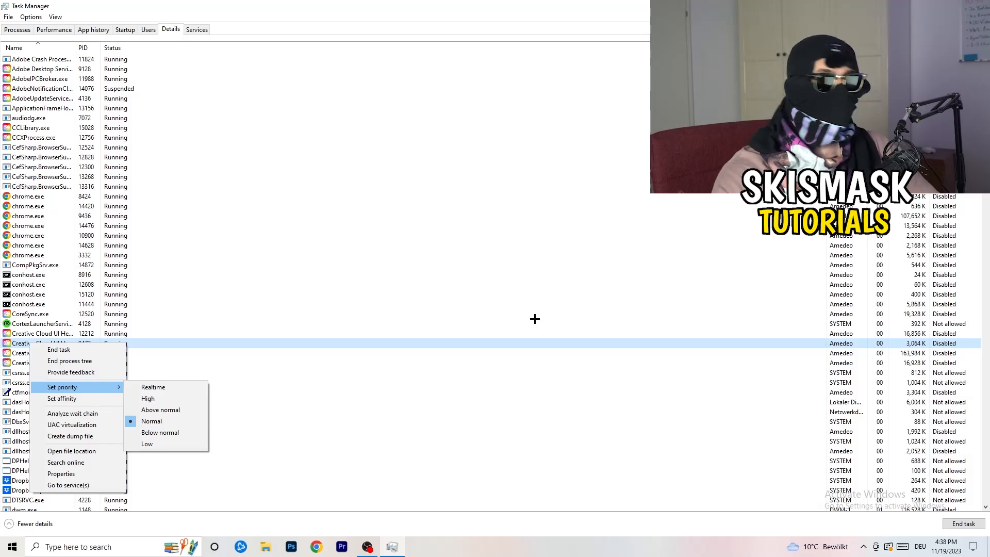
mouse_move(537, 320)
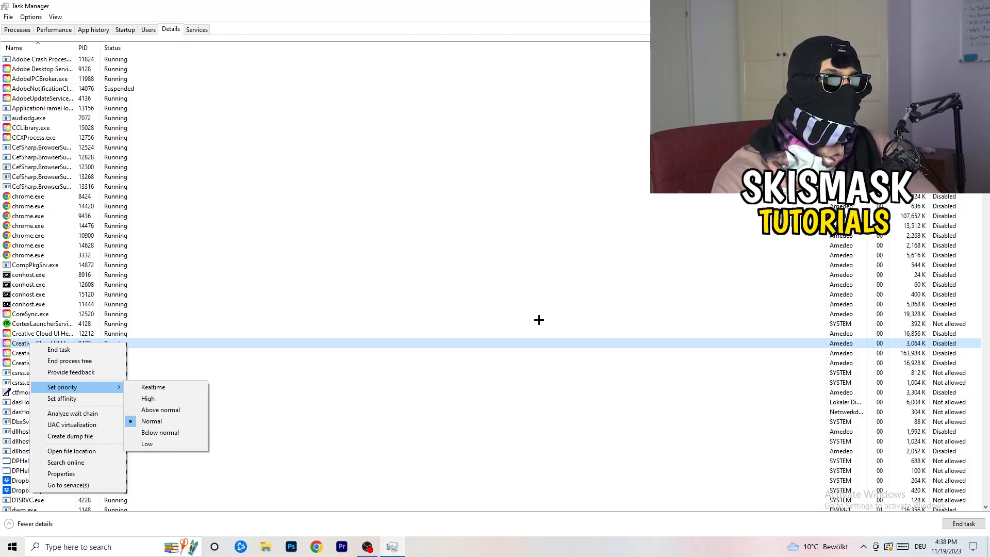